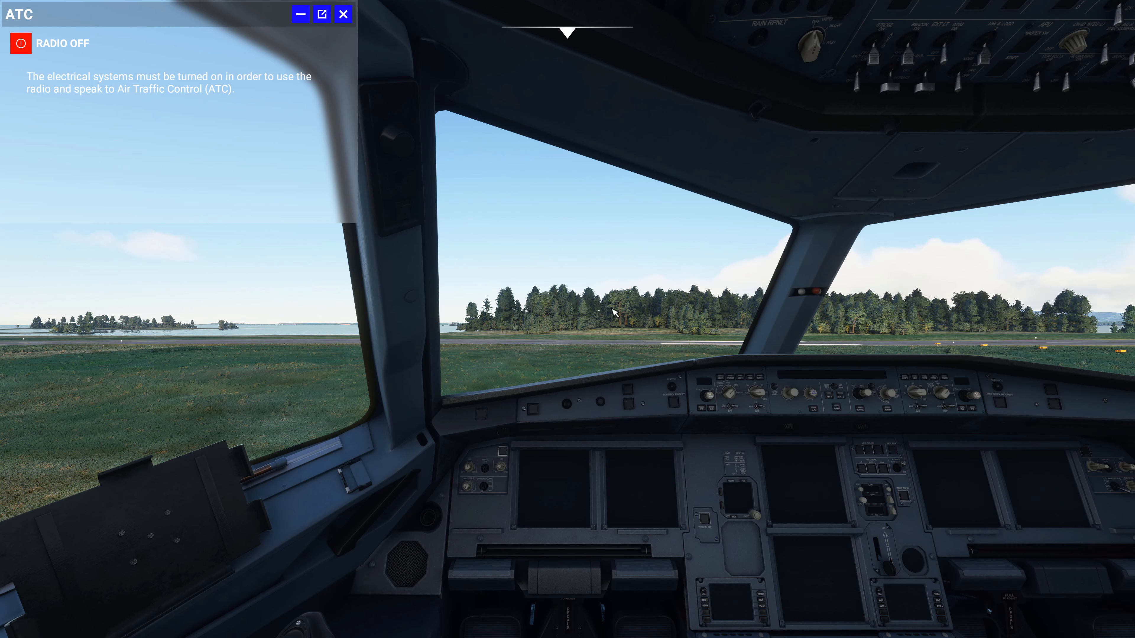
mouse_move(587, 329)
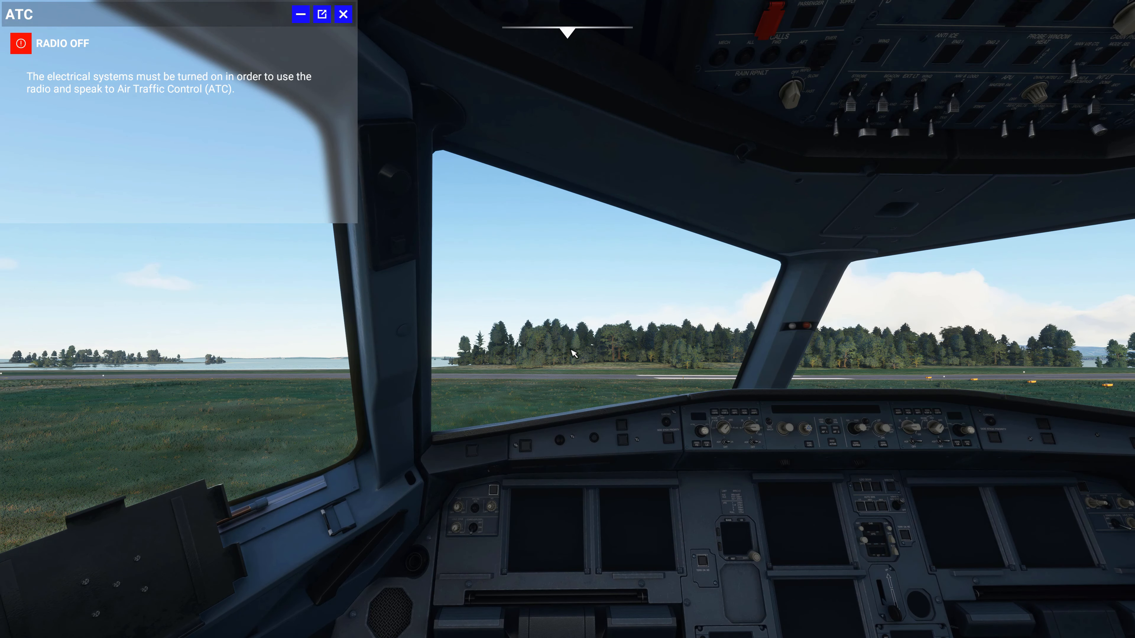
mouse_move(590, 152)
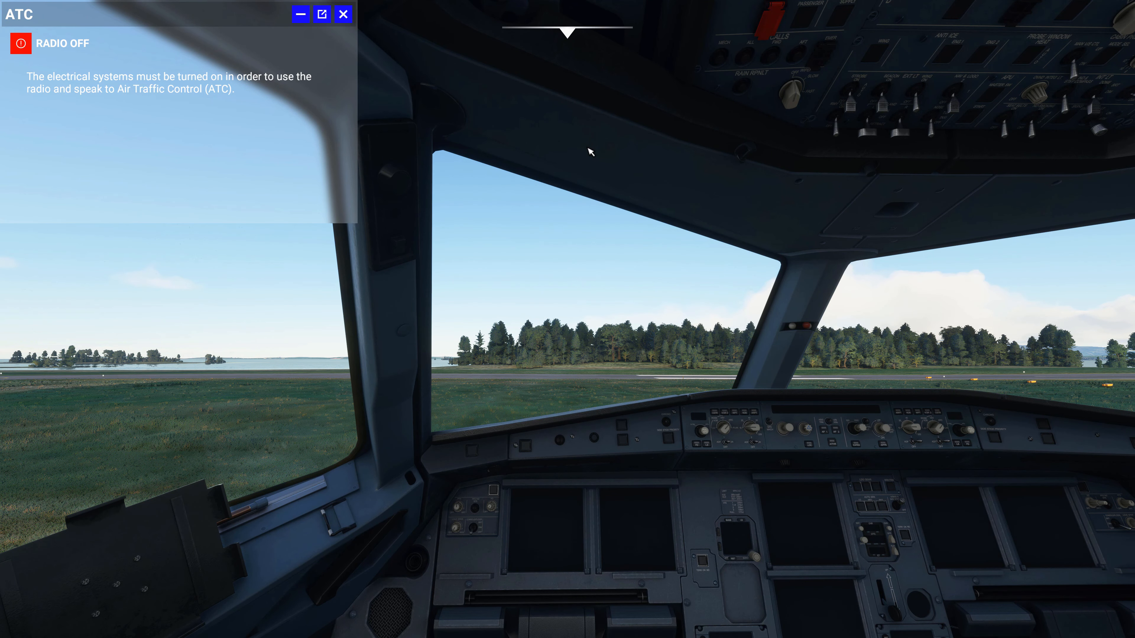
Step: Bring up the checklist window from the toolbar's feature shortcuts
click(343, 13)
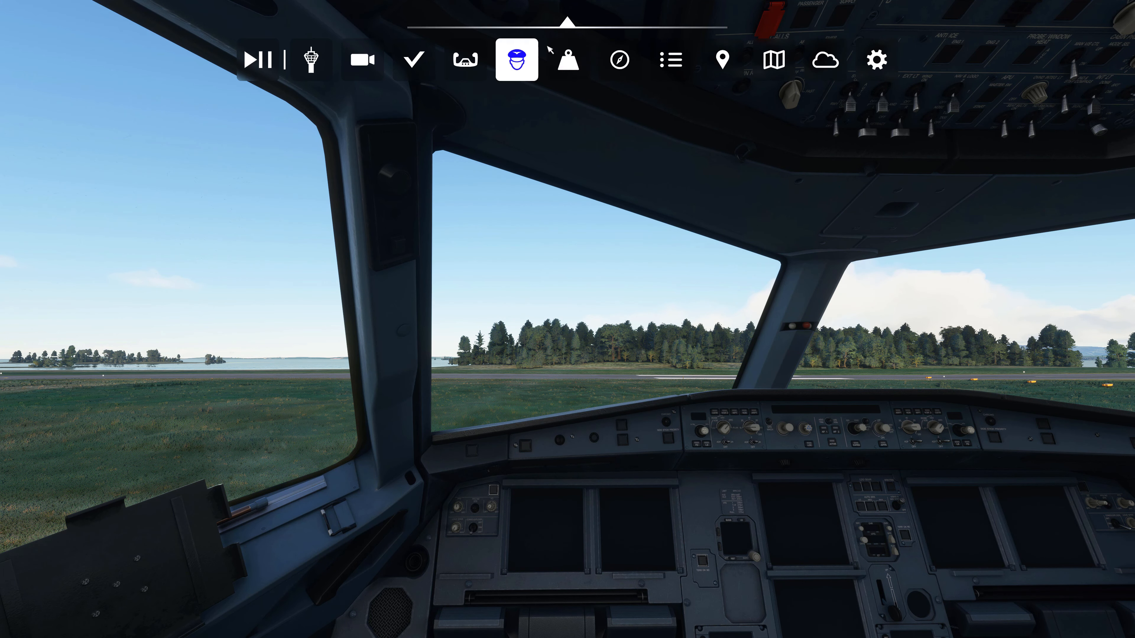
click(413, 59)
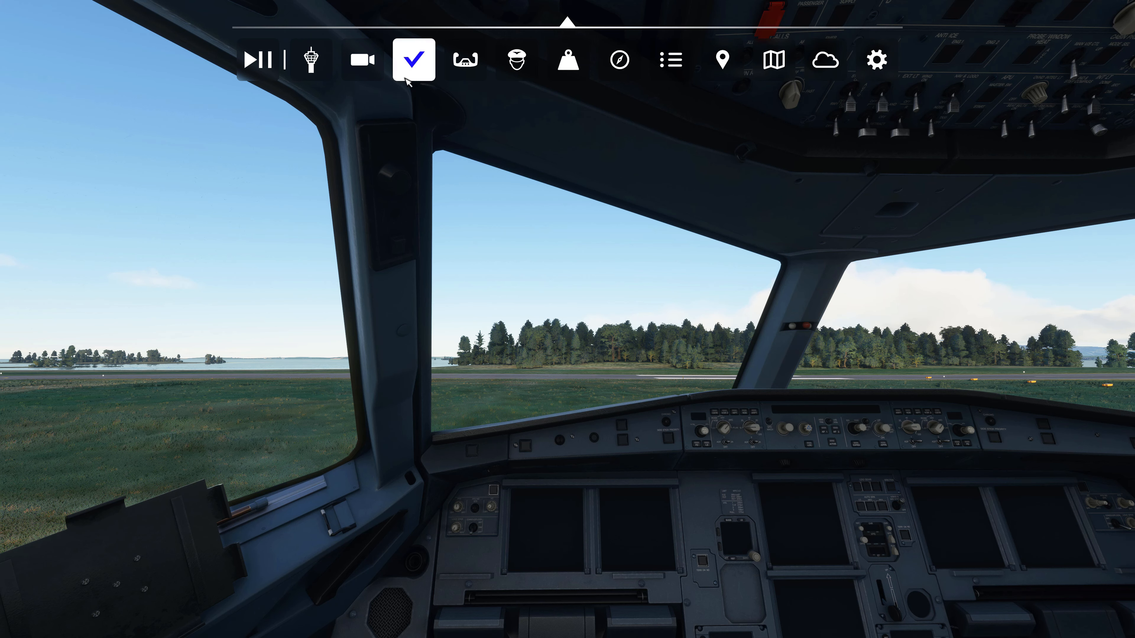
mouse_move(412, 59)
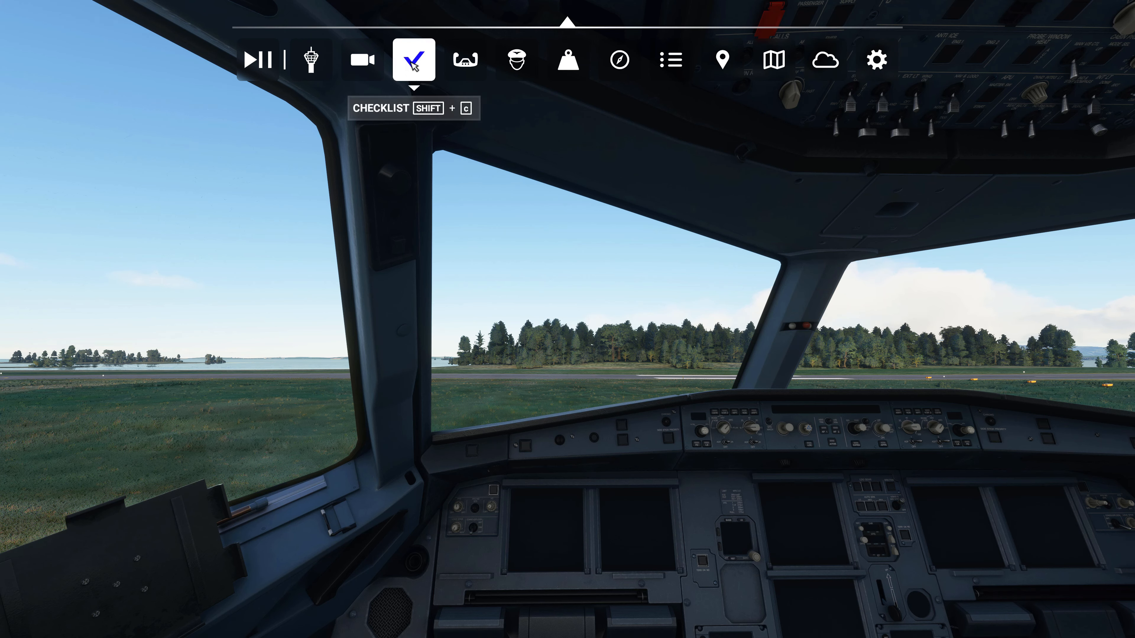
click(412, 59)
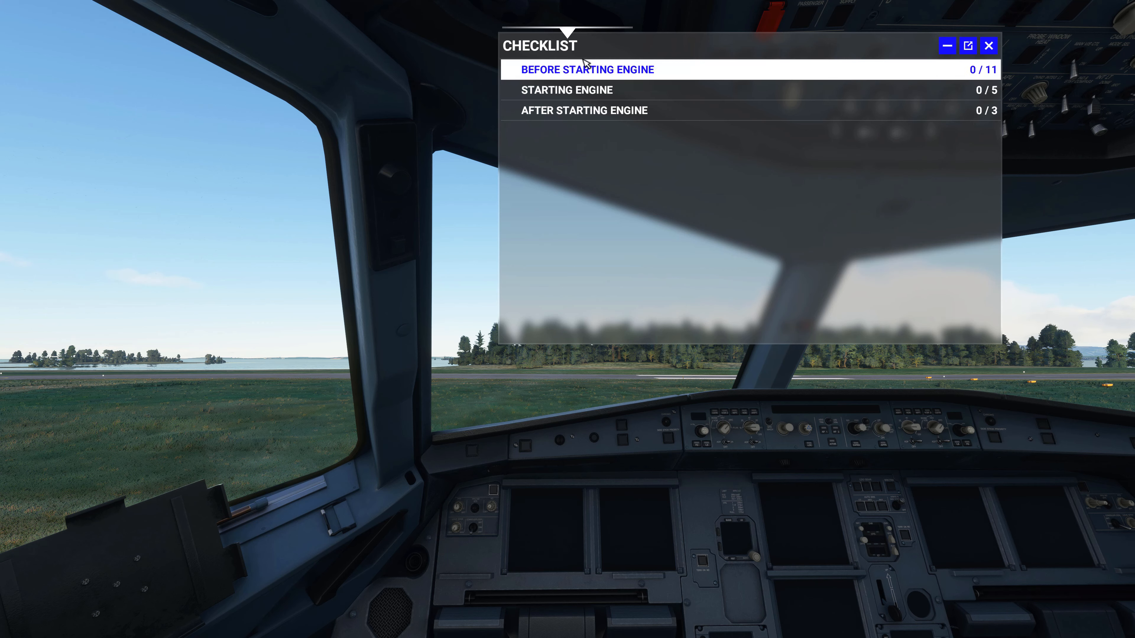
Step: Review the Before Starting, Starting and After Starting Engine entries and clear the radio-off notice
click(566, 90)
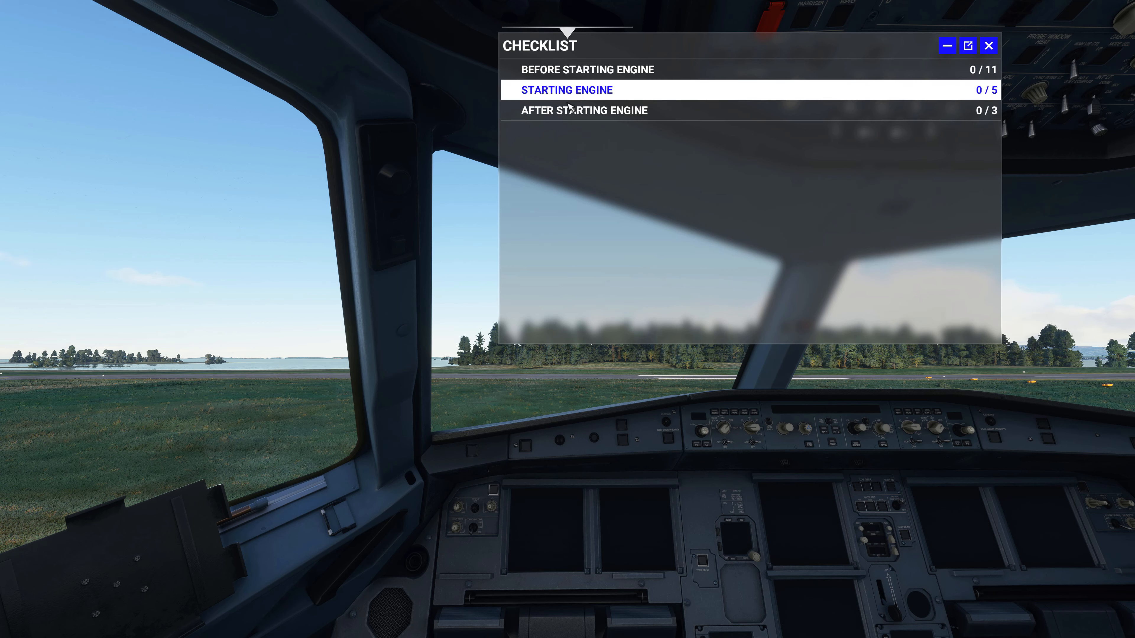
click(584, 110)
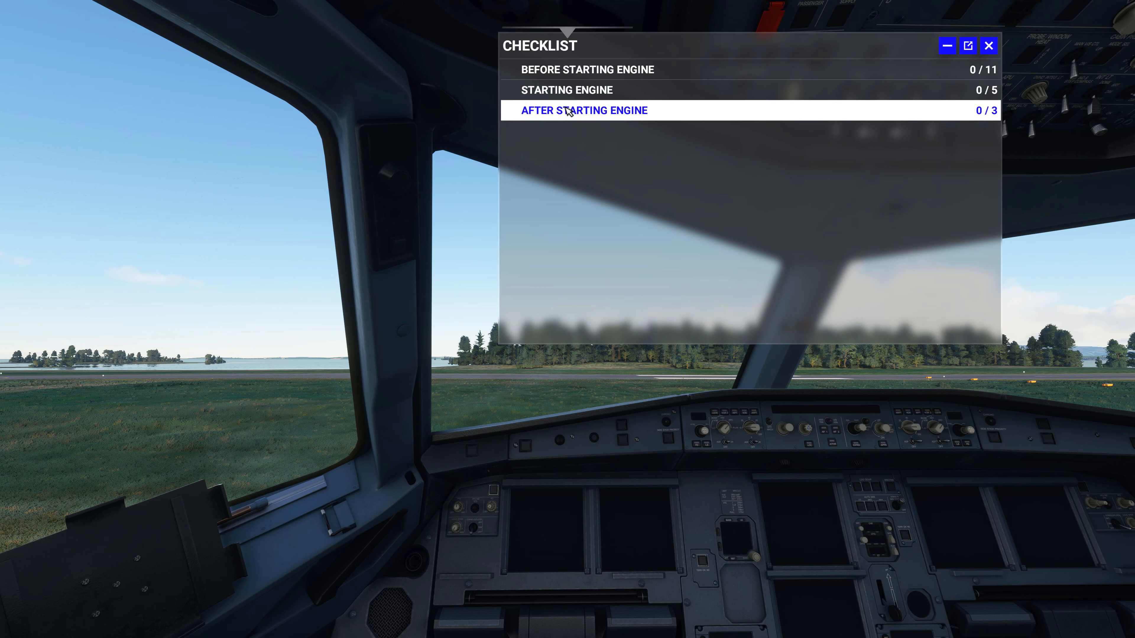
click(586, 70)
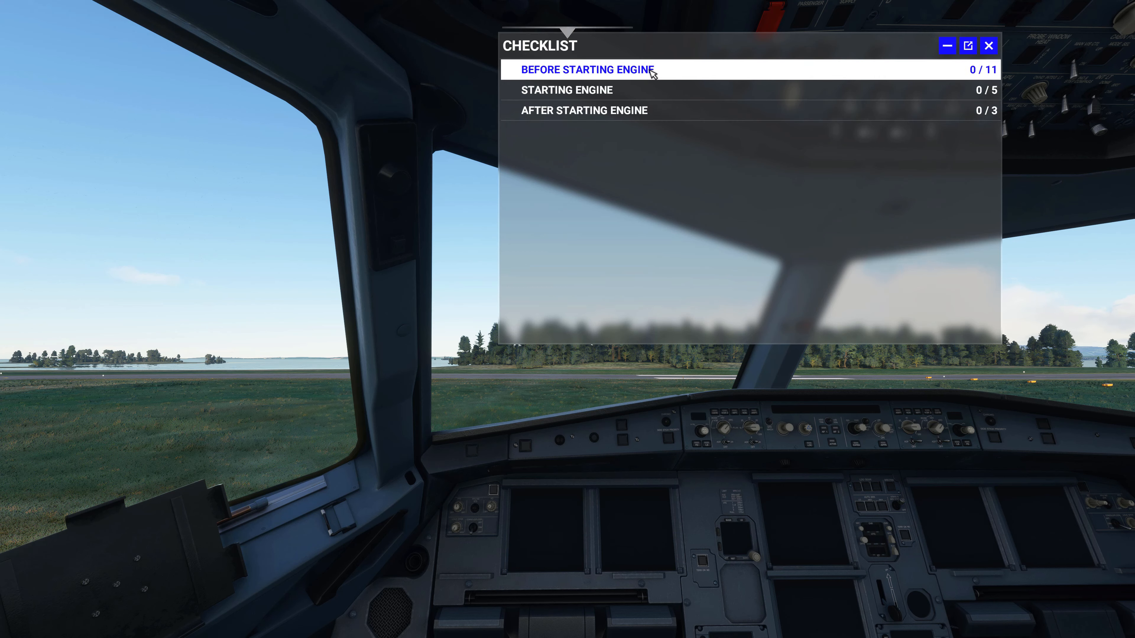
Step: With the Before Starting Engine checklist shown, switch on BAT 1 and BAT 2 on the overhead panel
click(586, 70)
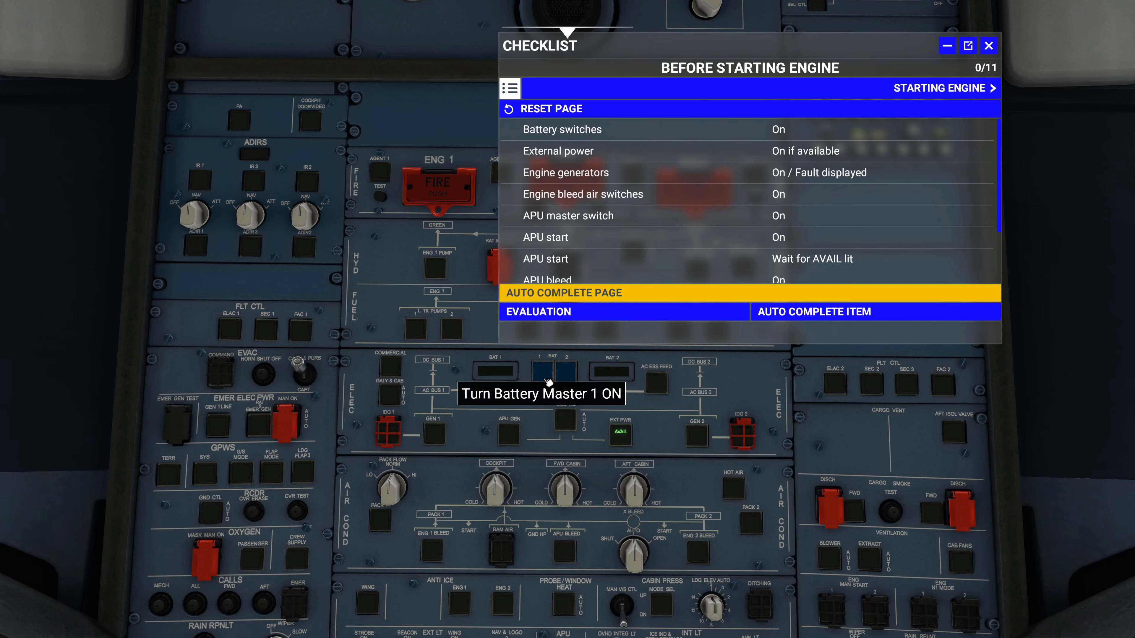
click(544, 371)
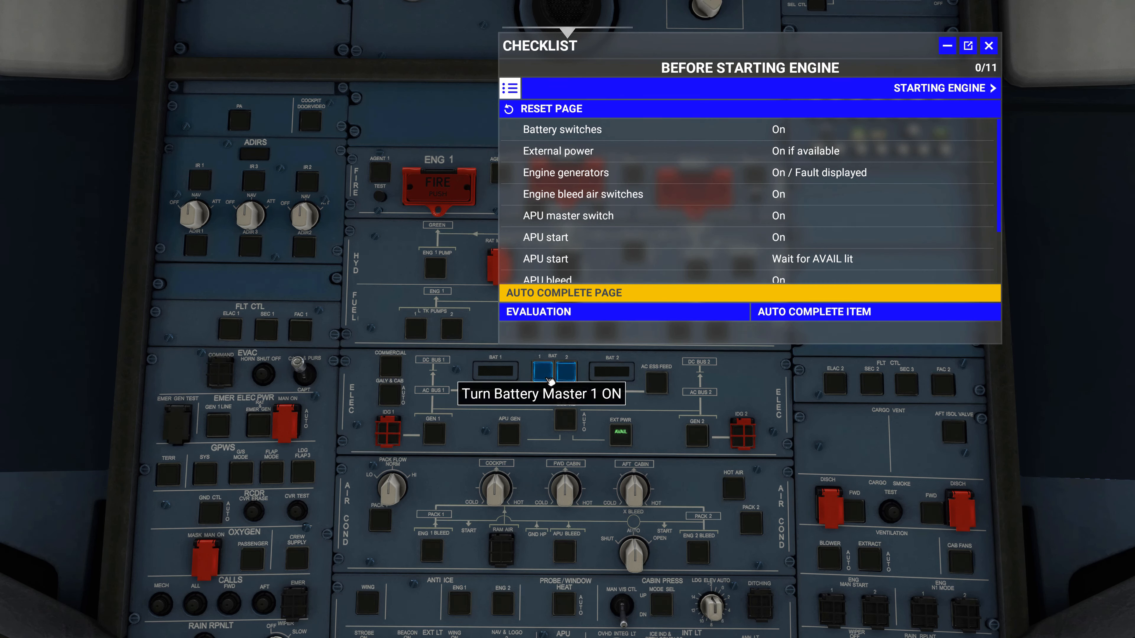
click(542, 371)
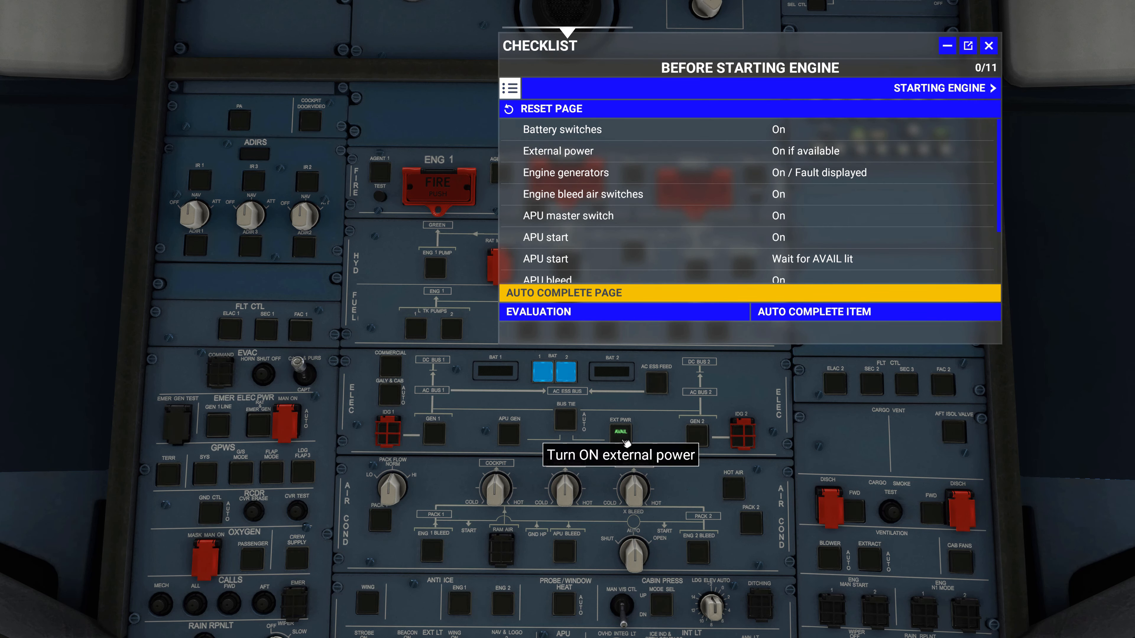
Step: Switch on EXT PWR so the overhead electrical panel comes alive with generator faults lit
click(619, 440)
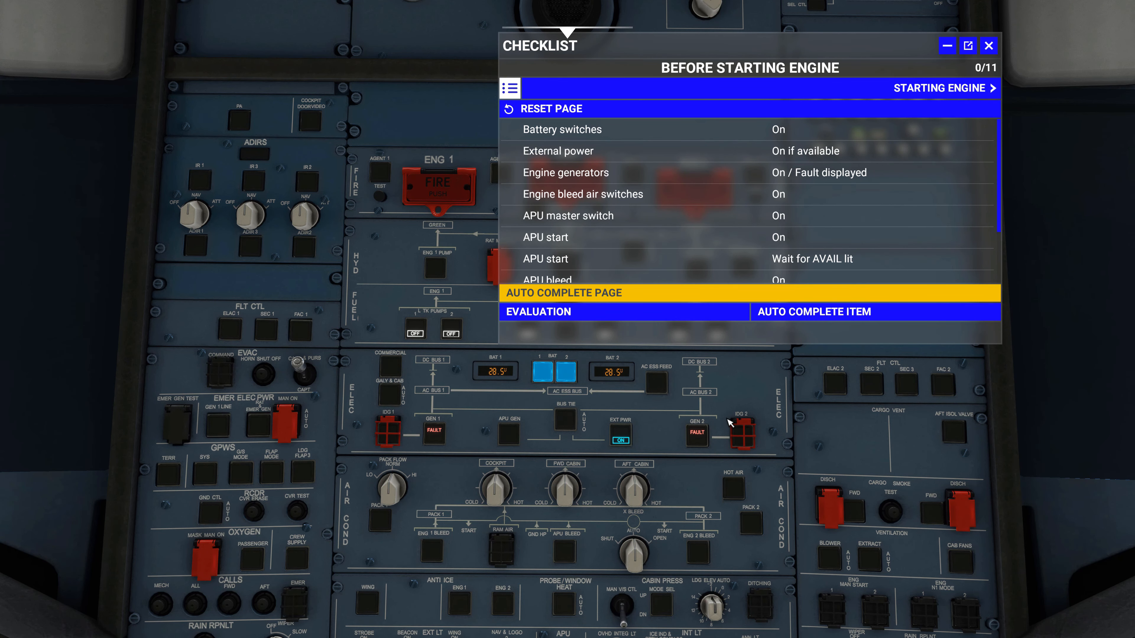
mouse_move(700, 441)
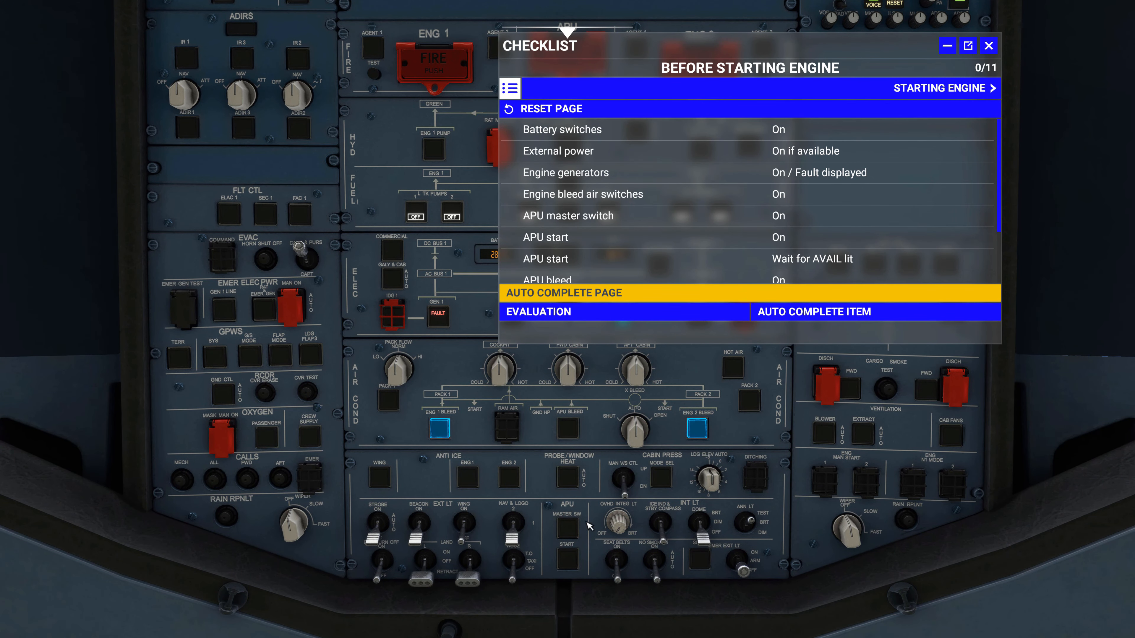
Step: Switch on the APU MASTER SW and begin the APU start sequence
click(439, 429)
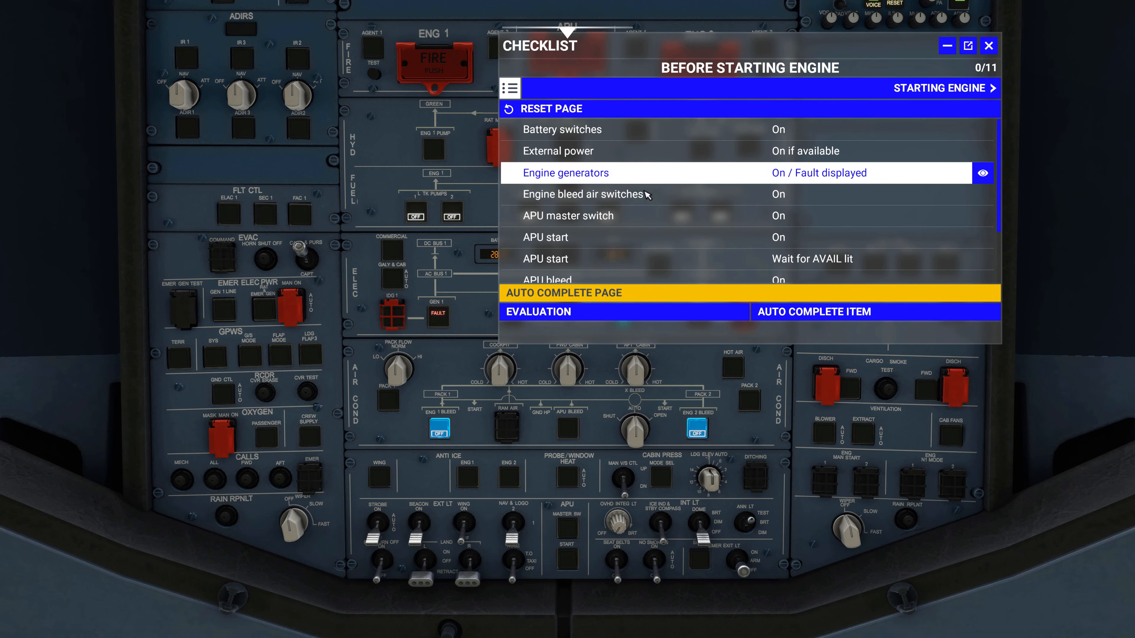
mouse_move(706, 363)
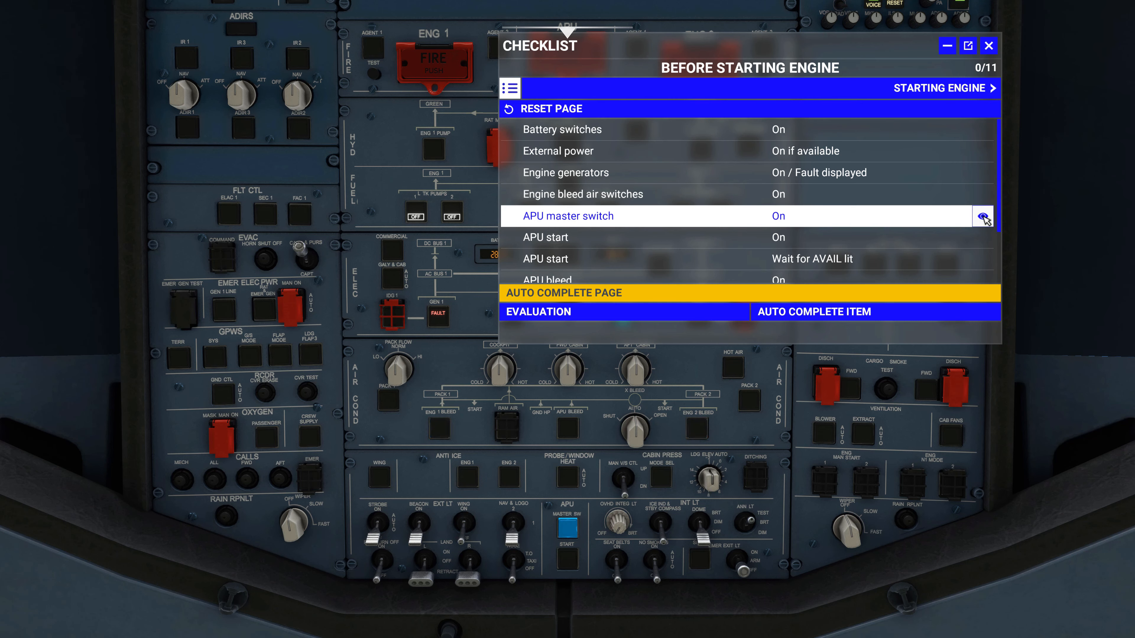
mouse_move(567, 522)
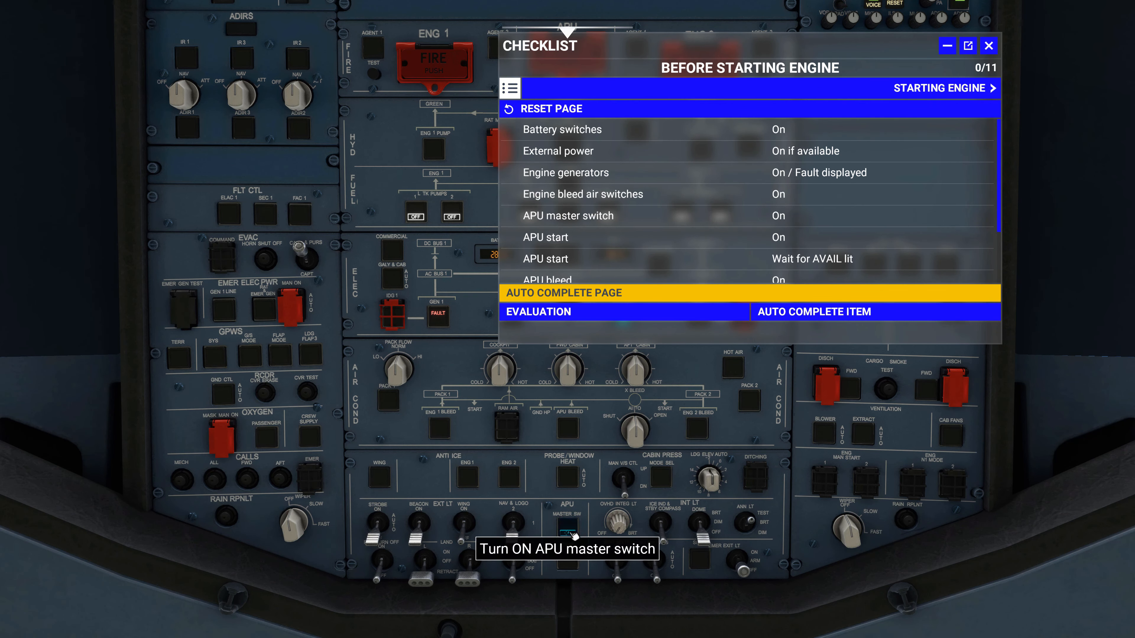
click(566, 522)
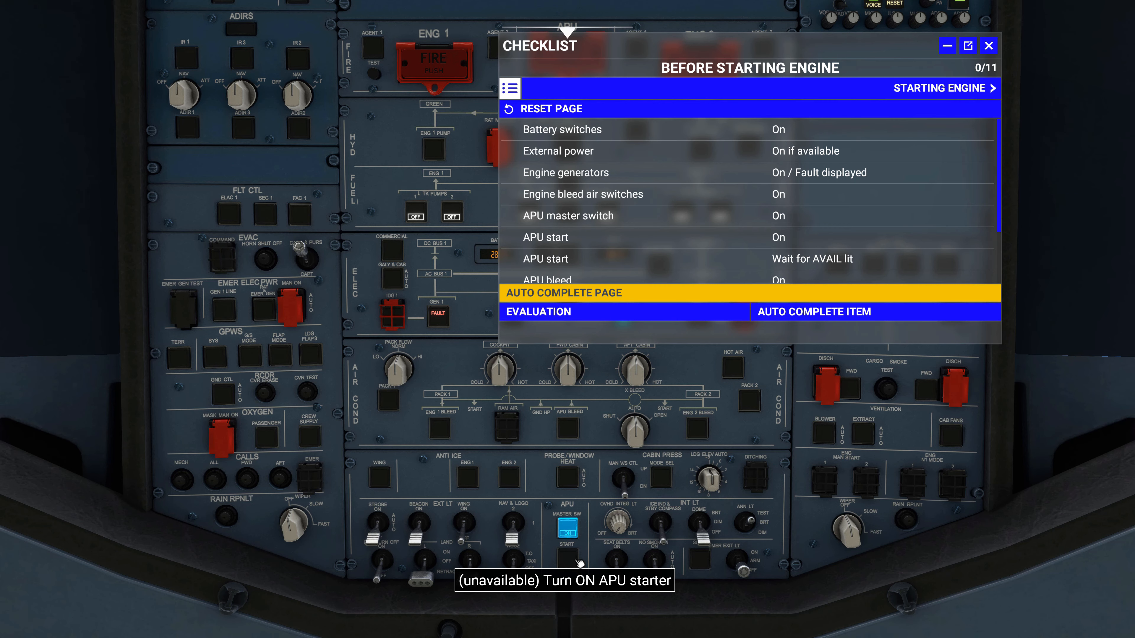
click(567, 562)
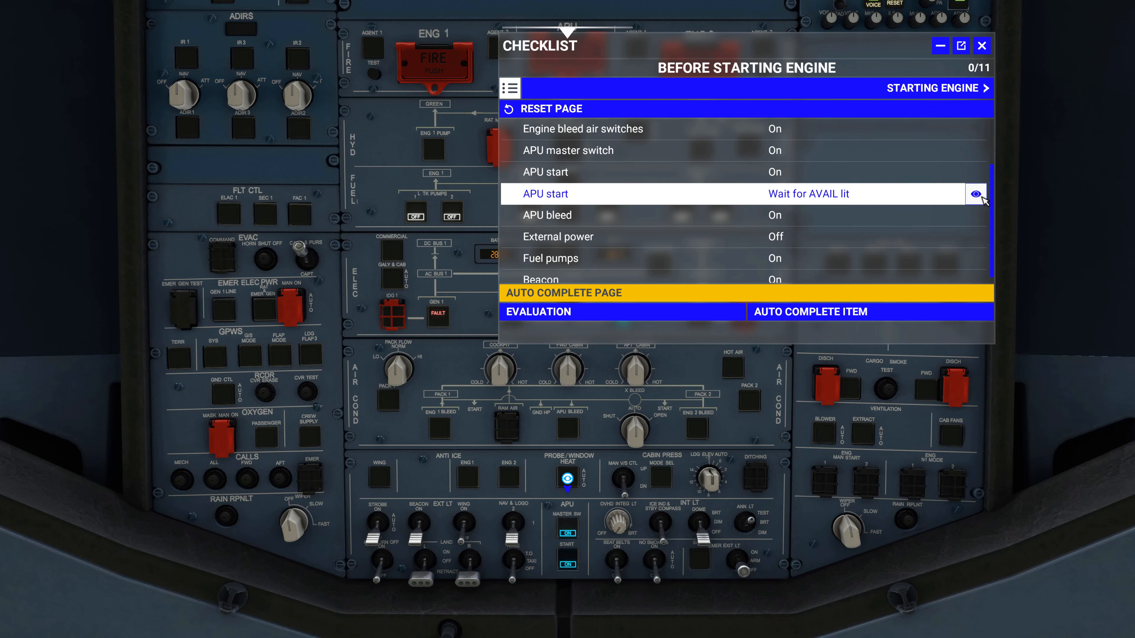
Step: Locate the APU start and APU bleed controls via the checklist's eye icons
click(567, 564)
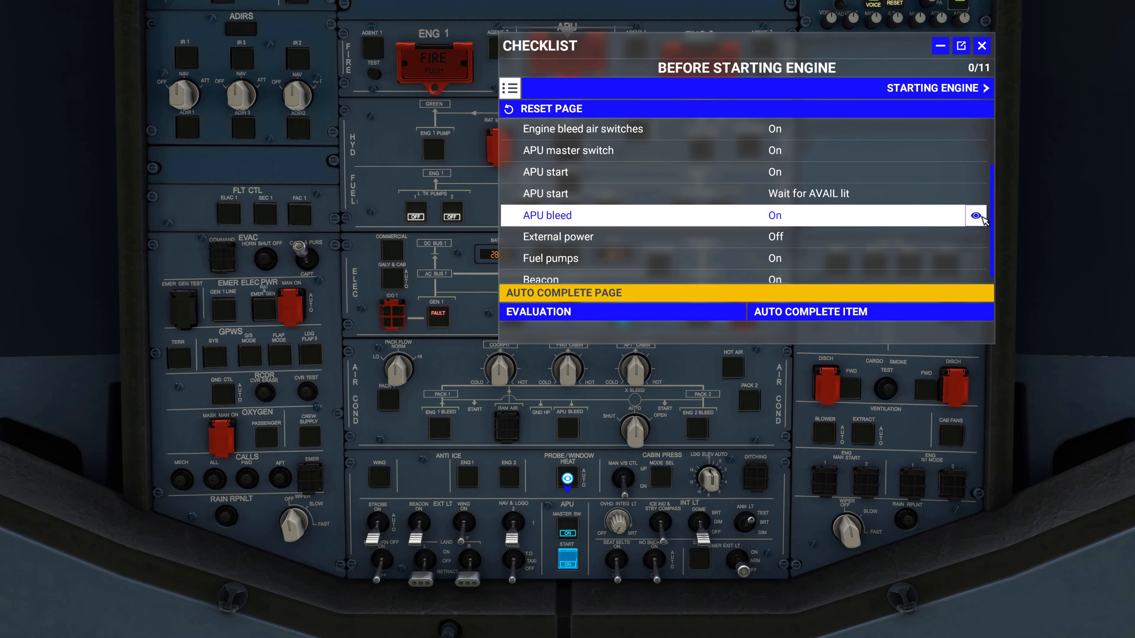
click(568, 428)
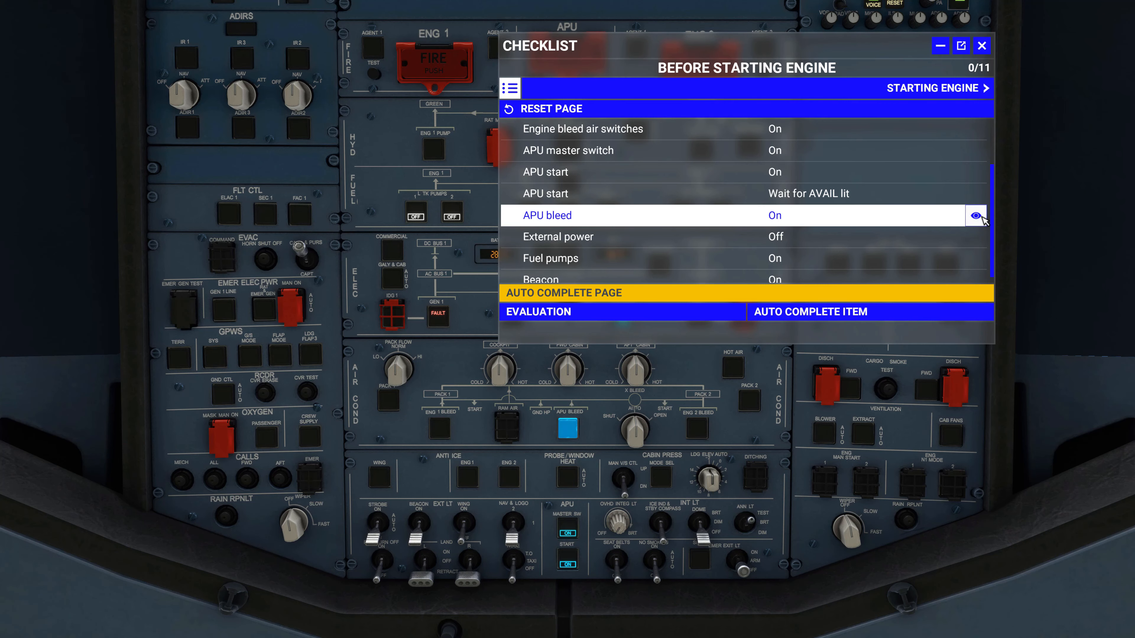
mouse_move(717, 477)
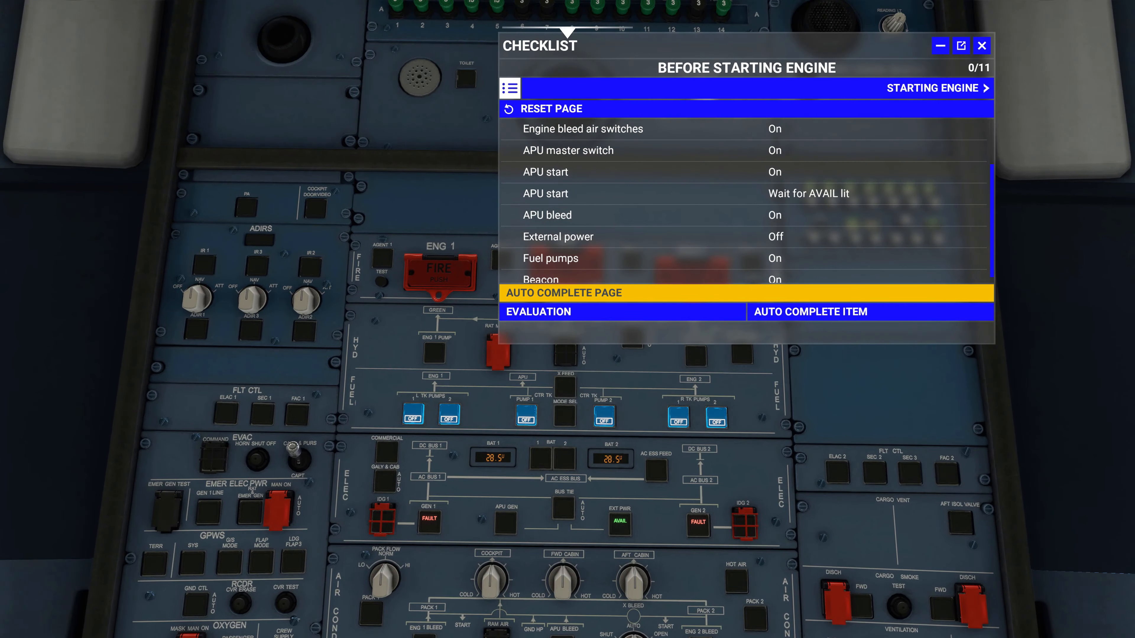
mouse_move(678, 420)
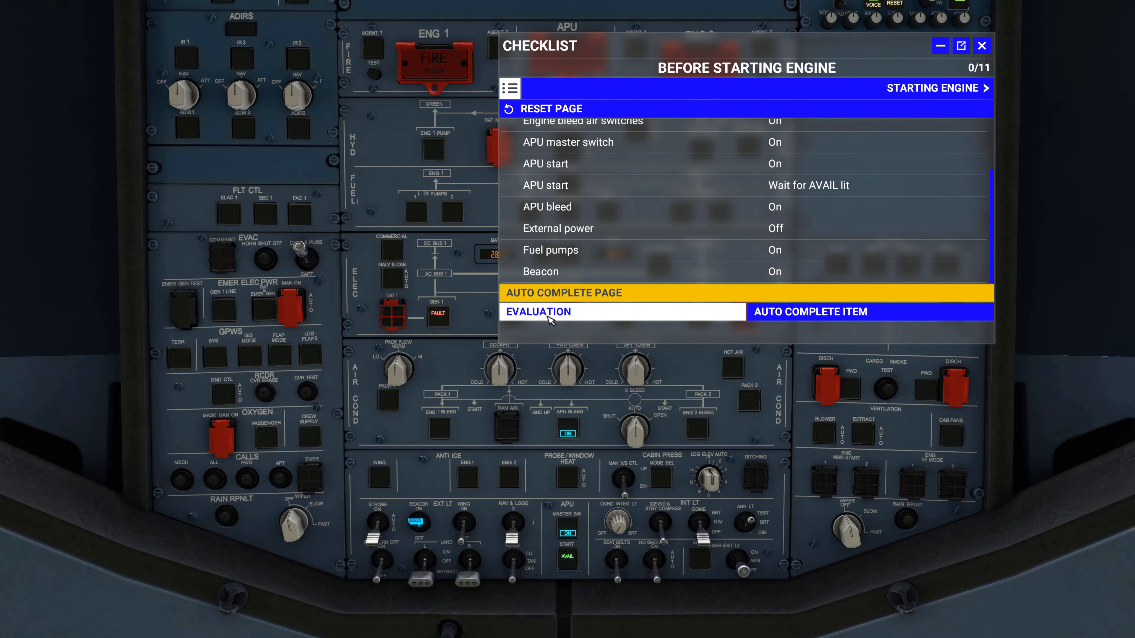
Step: Run automatic evaluation of the checklist and switch on the available external power
click(538, 312)
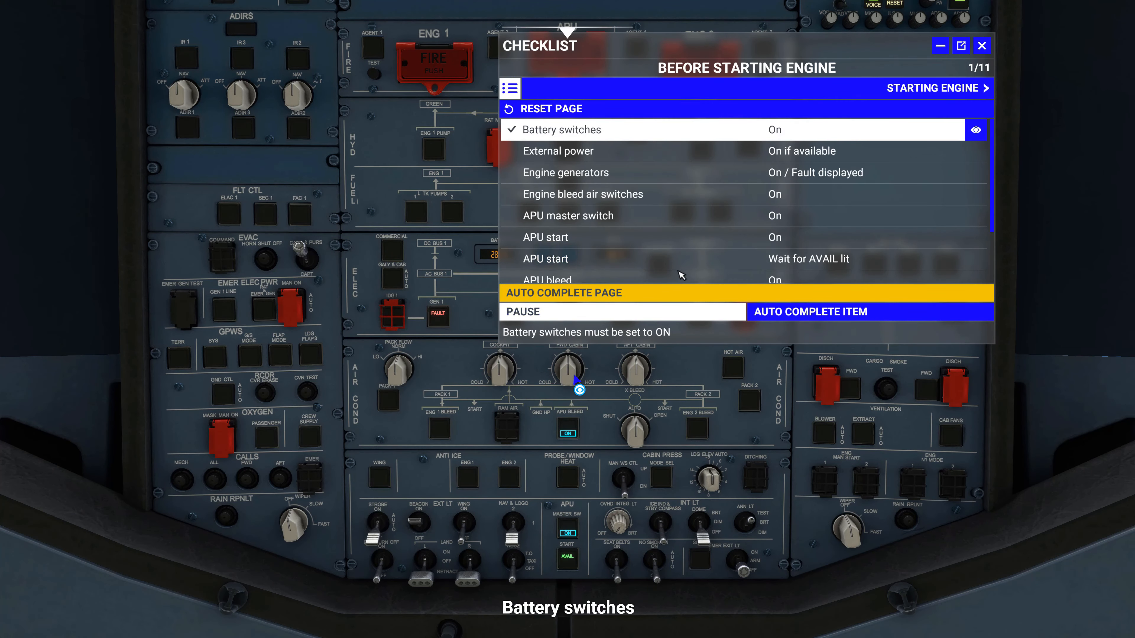
click(977, 130)
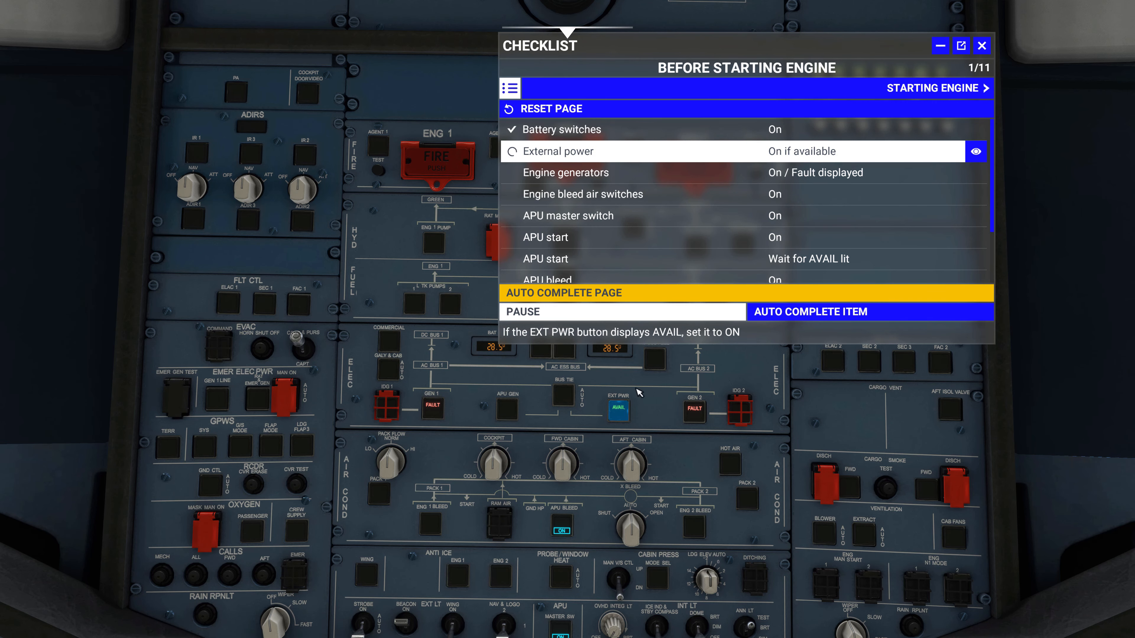
click(618, 415)
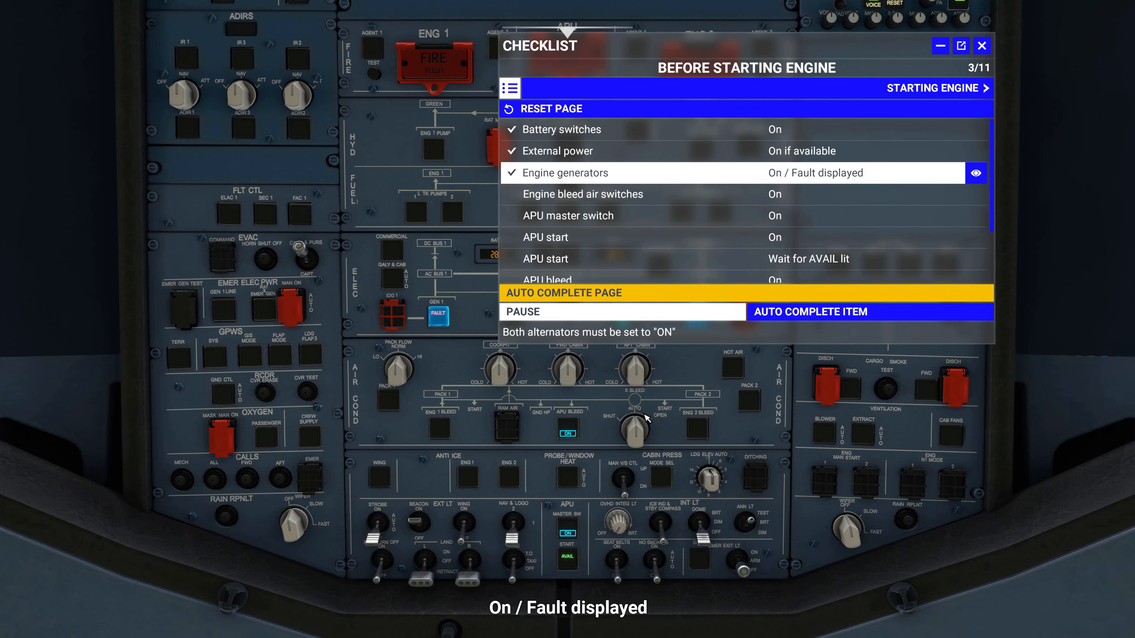
Step: Switch EXT PWR off as prompted so the checklist reaches 11/11
click(697, 428)
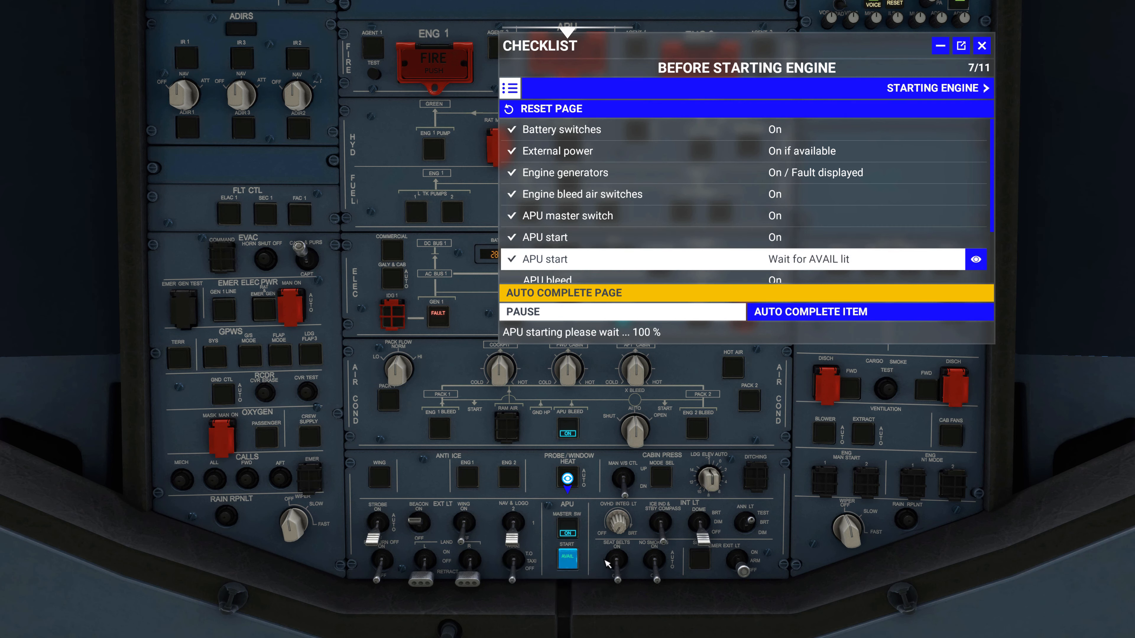
mouse_move(568, 557)
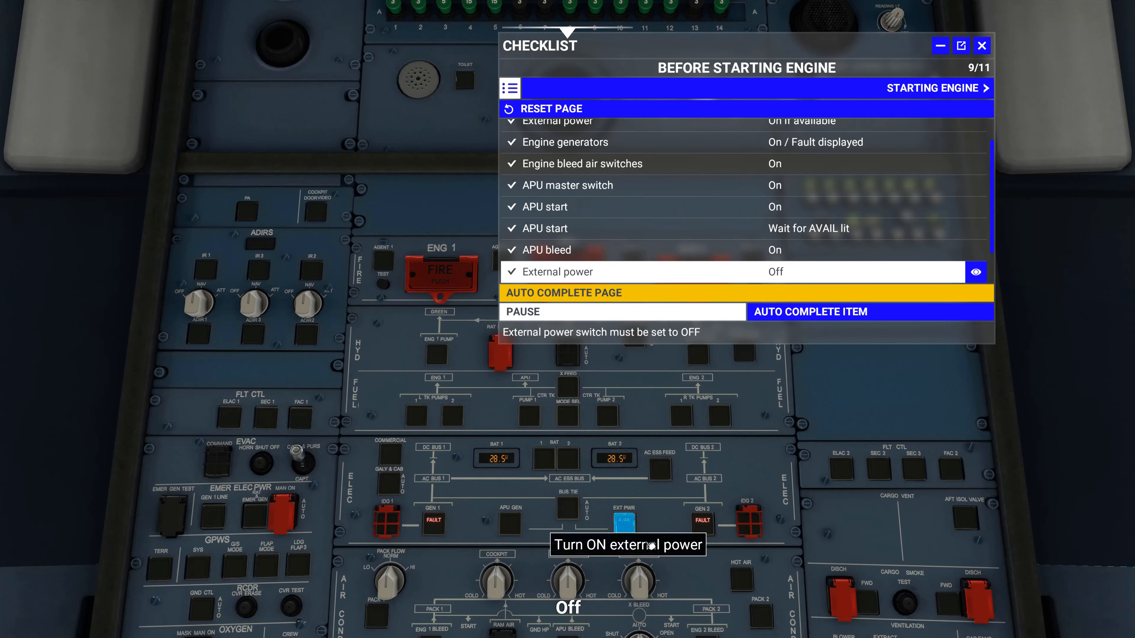
click(623, 522)
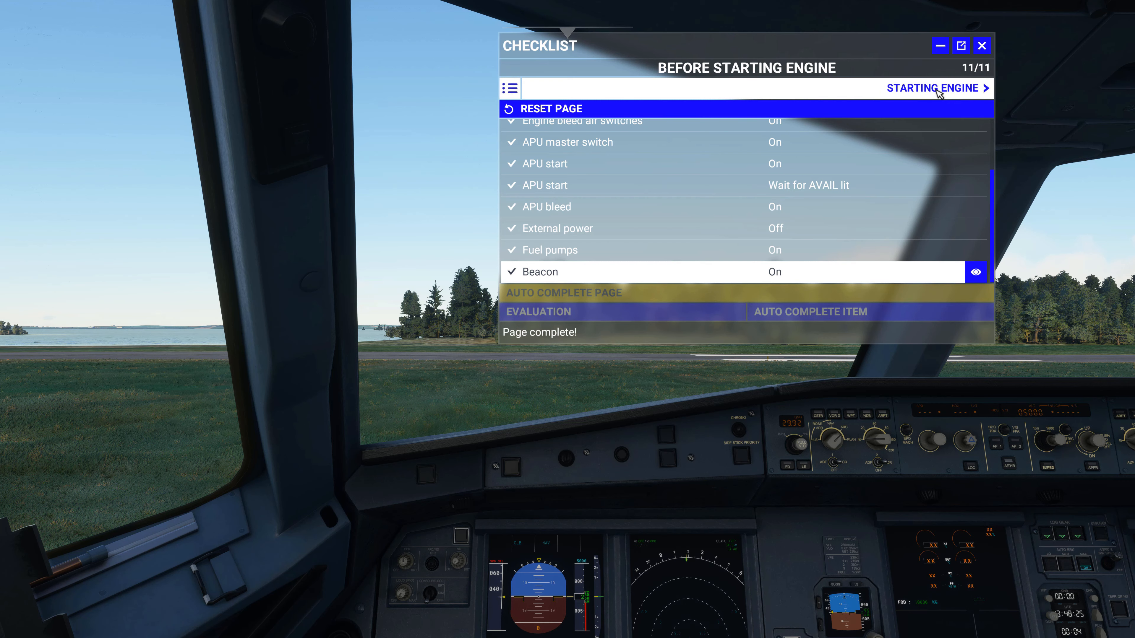
Step: Move to the Starting Engine checklist and set the engine mode selector to IGN/START
click(932, 87)
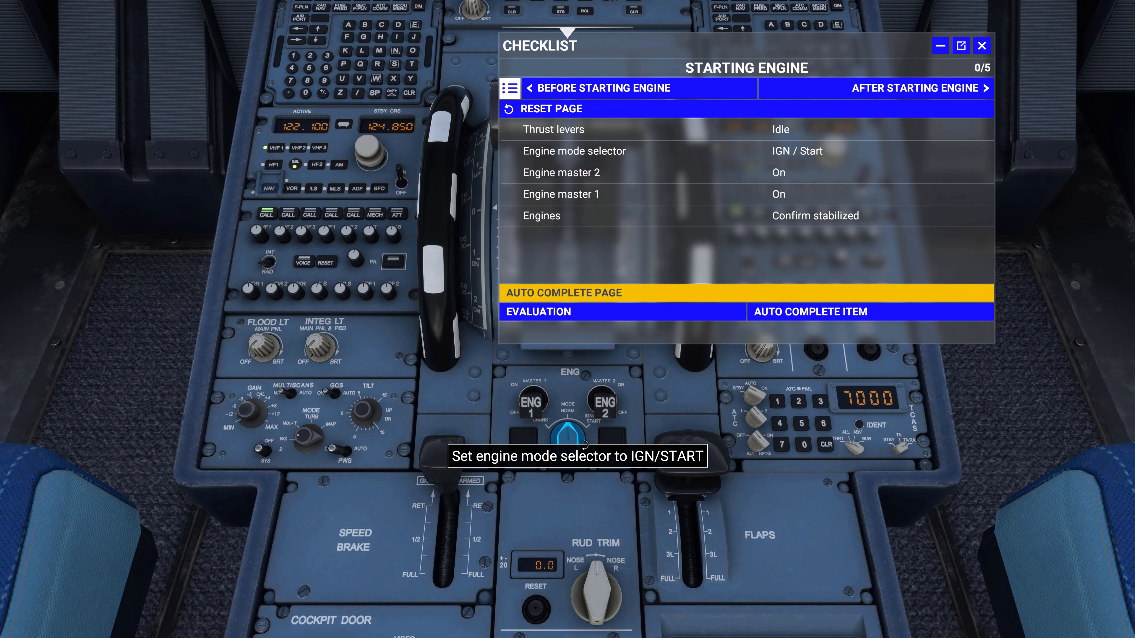
click(571, 434)
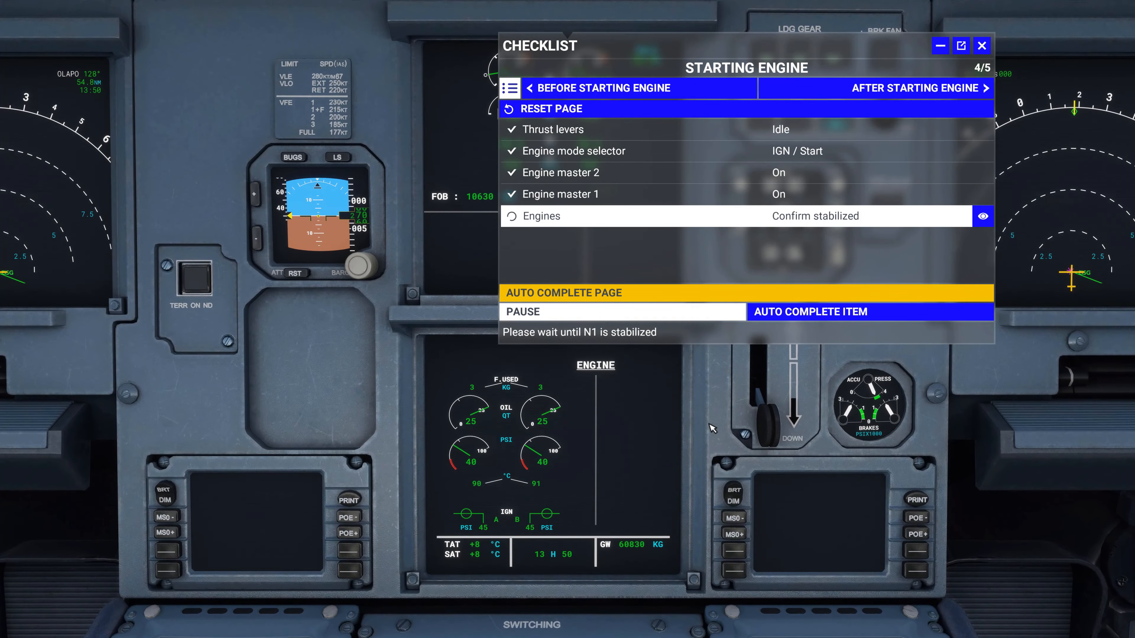
Step: Confirm both engines stabilized so the Starting Engine checklist reads 5/5
click(982, 216)
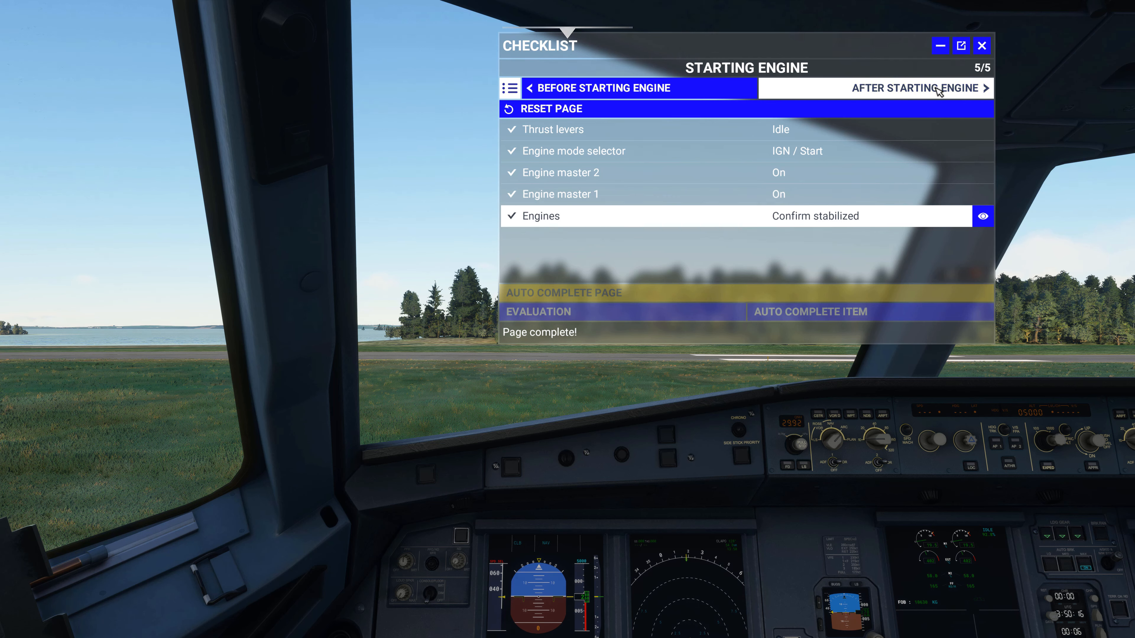
Step: Move to the After Starting Engine checklist for APU bleed off, APU master off and mode selector NORM
click(916, 88)
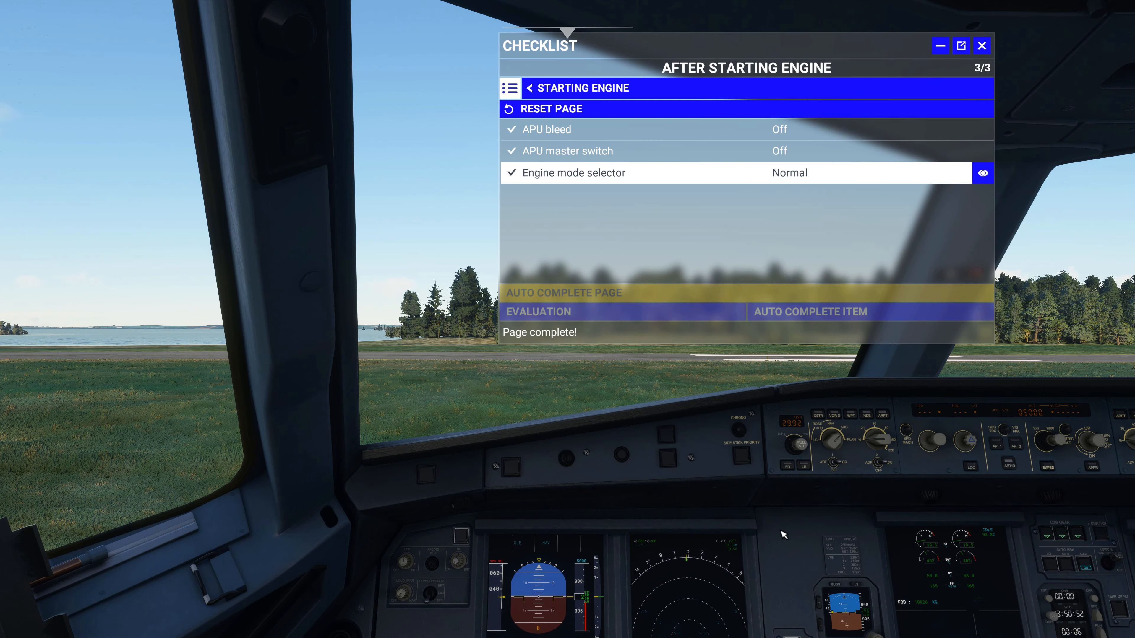
mouse_move(791, 516)
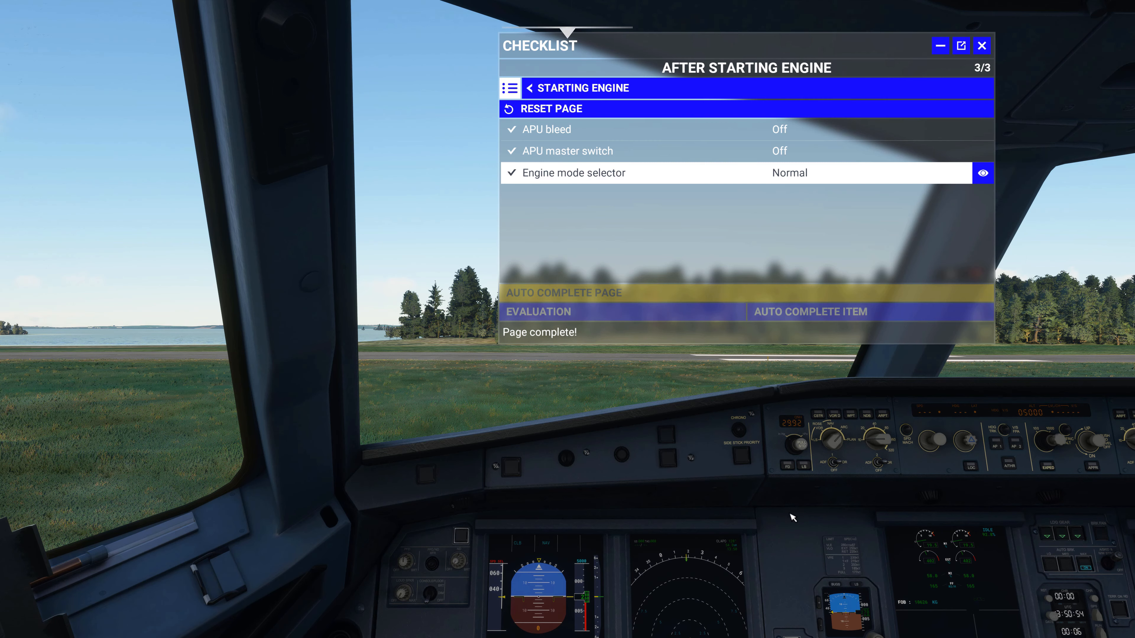